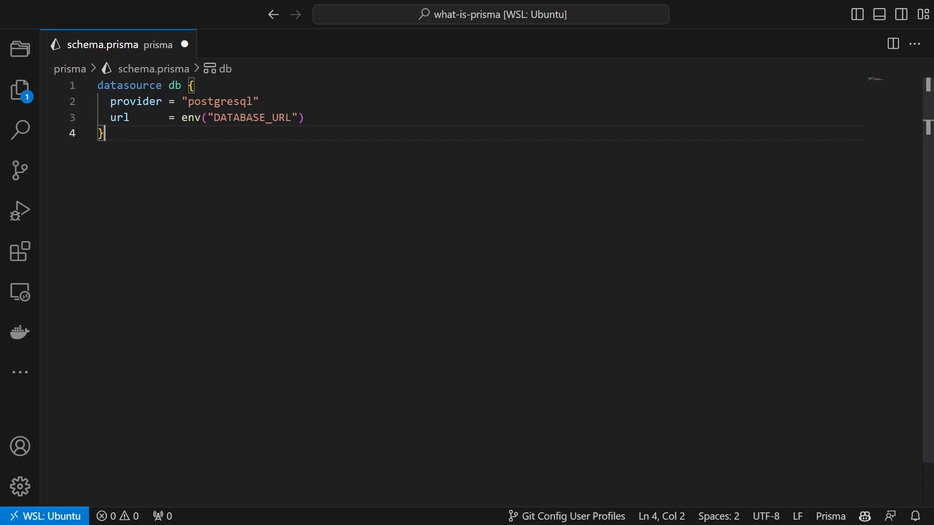
- Begin a model block in schema.prisma after the generator block
{"action": "key", "text": "Enter"}
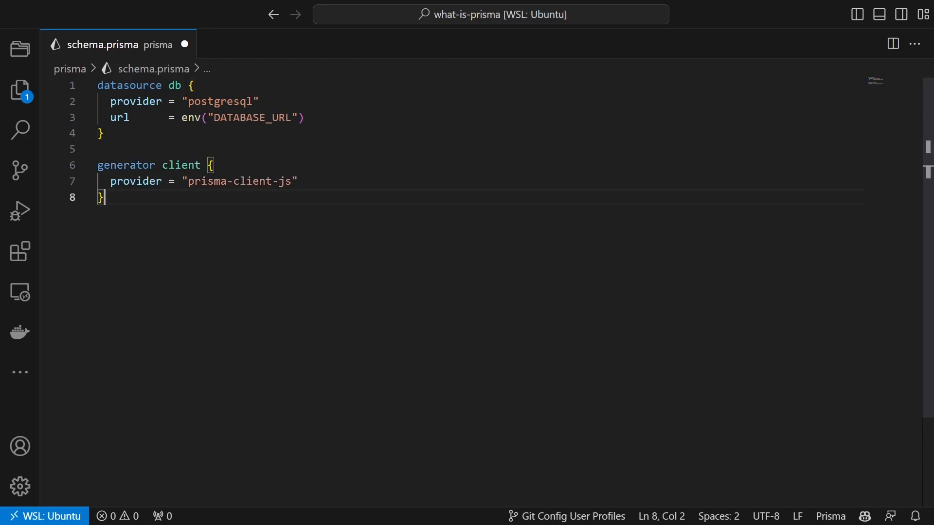
{"action": "key", "text": "Enter"}
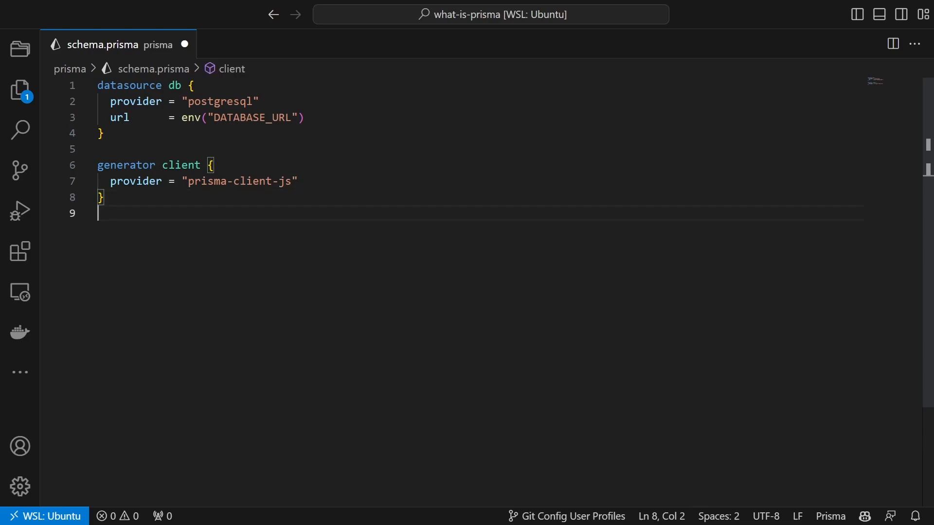
{"action": "key", "text": "Enter"}
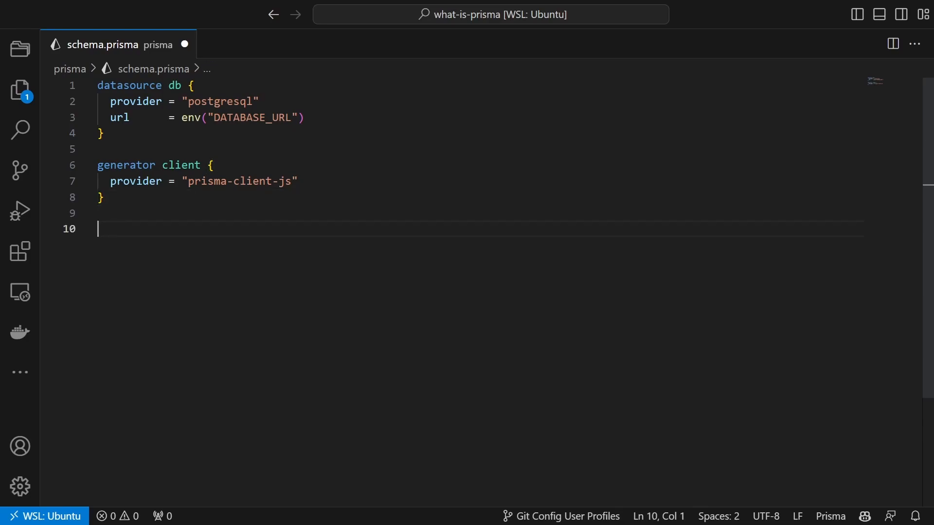
{"action": "type", "text": "model Model {"}
{"action": "type", "text": "pnpm"}
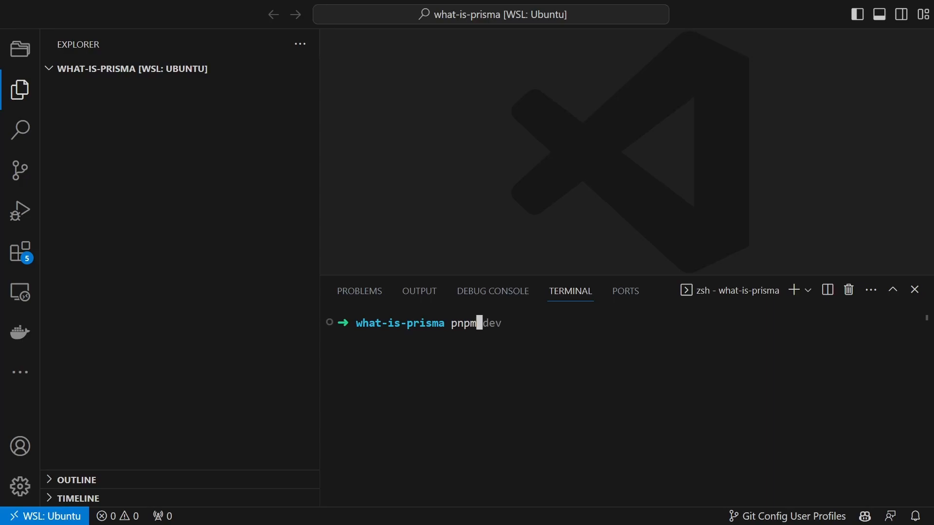
{"action": "key", "text": "Enter"}
{"action": "type", "text": "pnpm install type"}
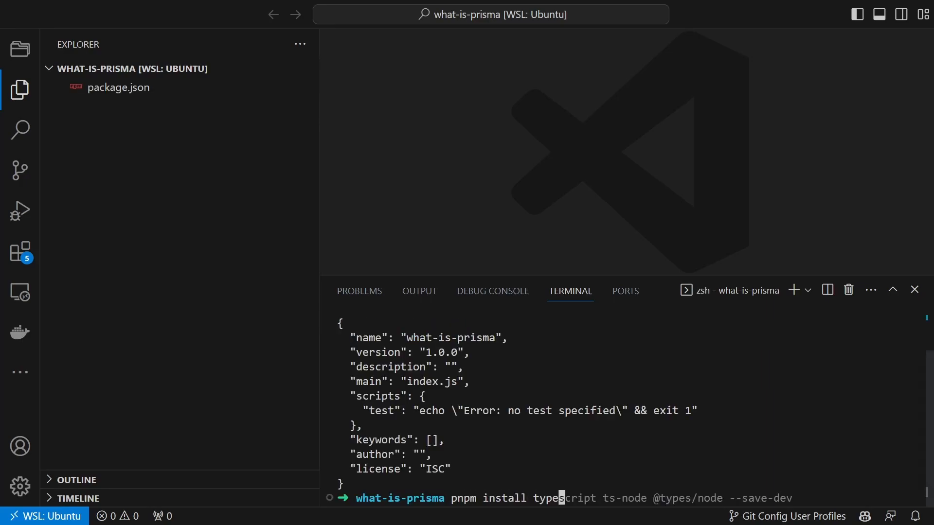
{"action": "key", "text": "Enter"}
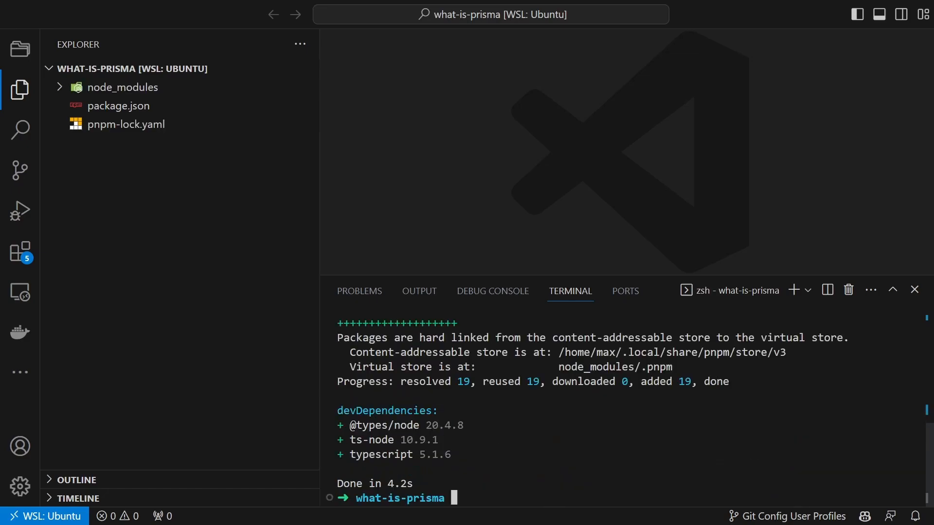
{"action": "type", "text": "pnpm install prisma --save-dev"}
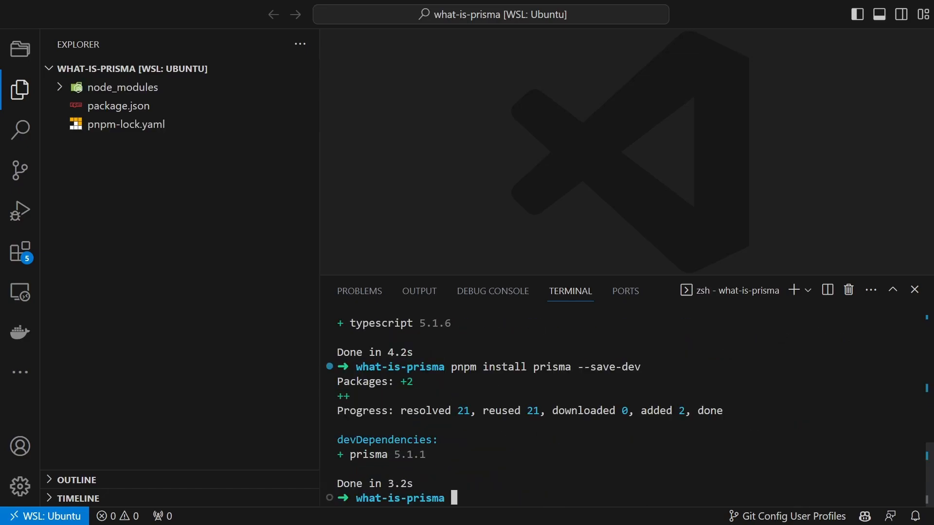
{"action": "type", "text": "npx prisma init --datasource-provider postgresql"}
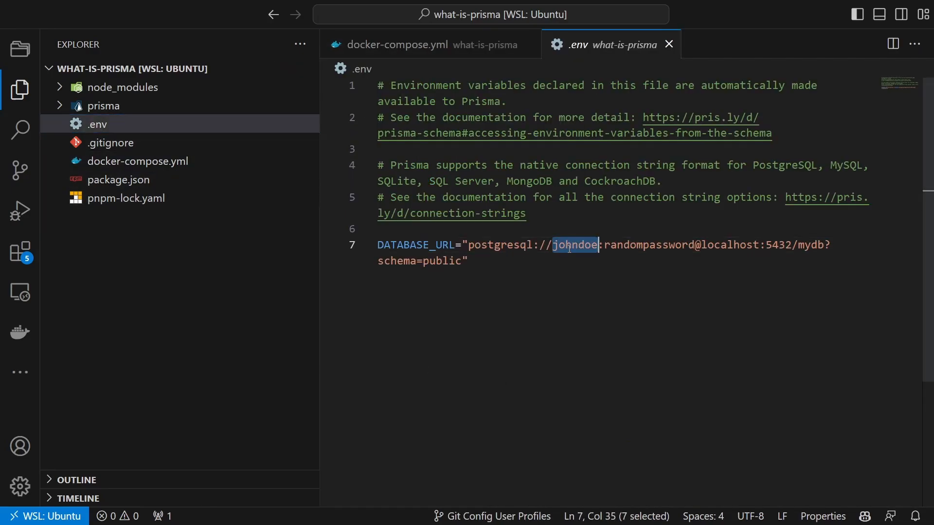
- Set the DATABASE_URL credentials in .env to postgres:postgres
{"action": "type", "text": "postgres:postgres"}
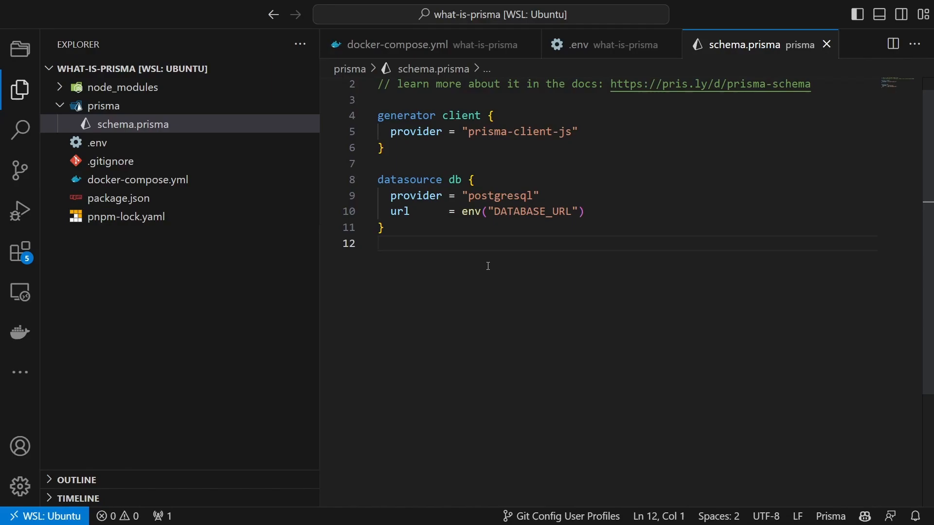
- Start a Post model block below the datasource in schema.prisma
{"action": "key", "text": "Enter"}
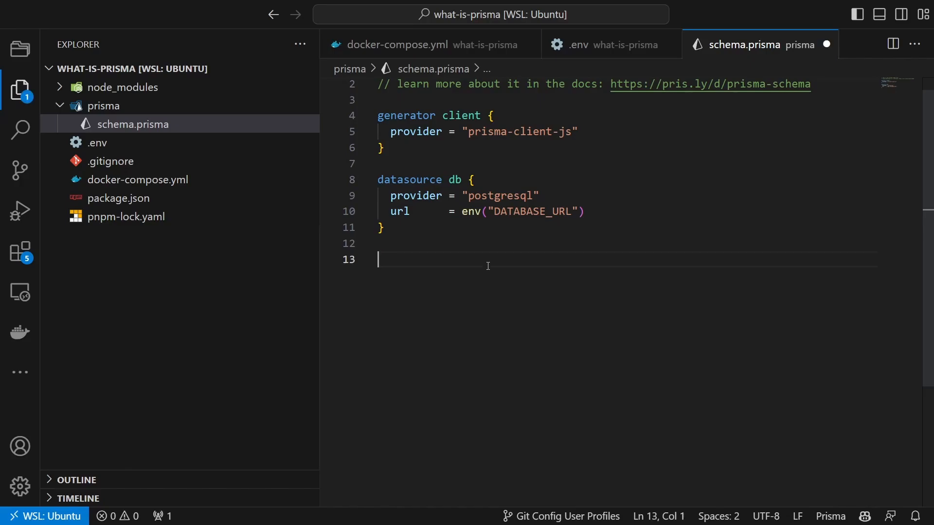
{"action": "type", "text": "model Post {"}
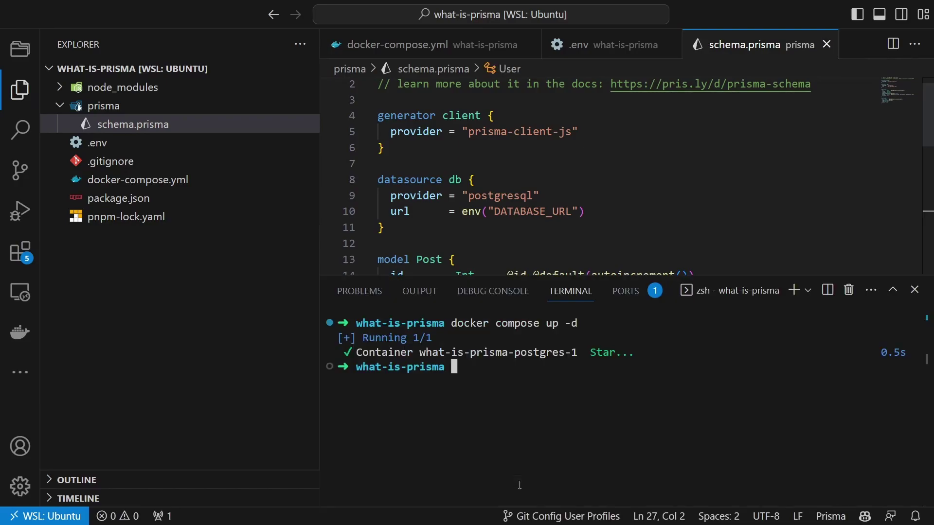
- Run npx prisma migrate dev --name init and list the resulting tables with \dt in psql
{"action": "type", "text": "npx prisma migrate dev --name init"}
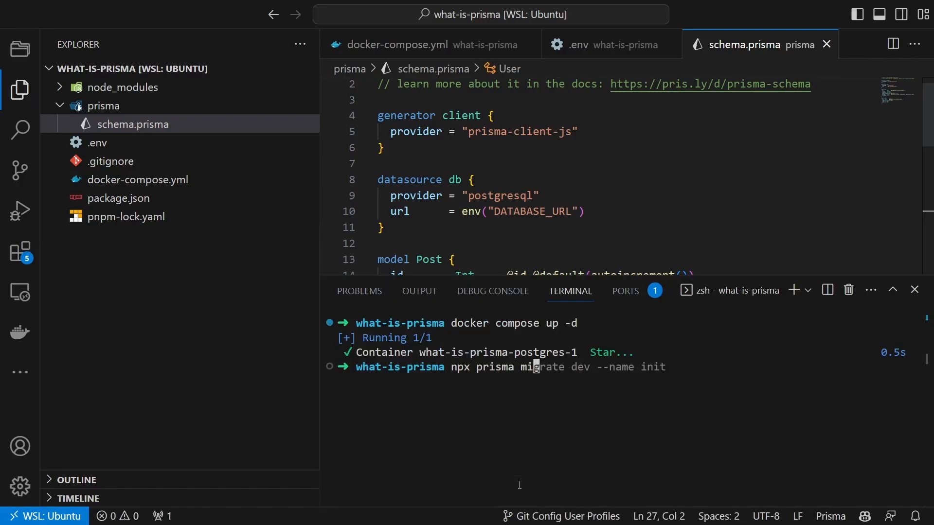
{"action": "key", "text": "Enter"}
{"action": "type", "text": "docker compose exec -it postgres psql -U postgres"}
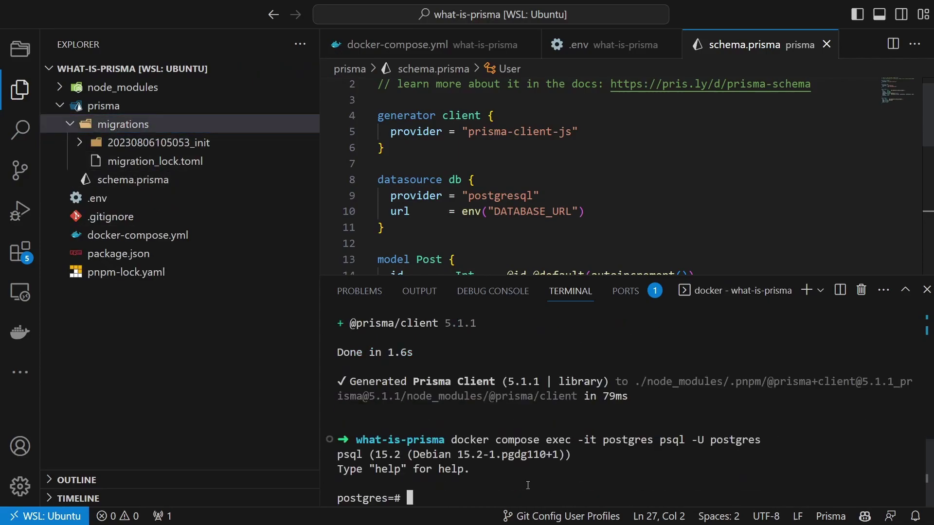
{"action": "type", "text": "\\dt"}
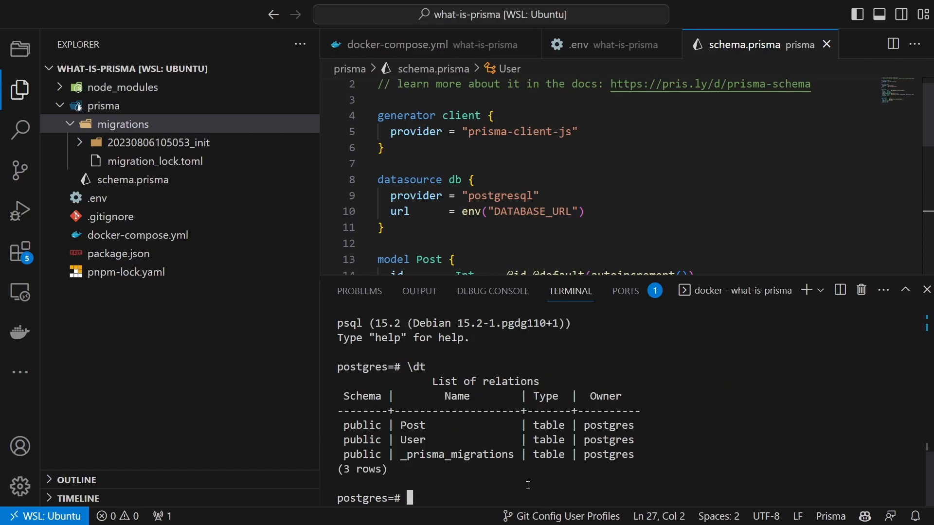
{"action": "mouse_move", "coordinate": [566, 475]}
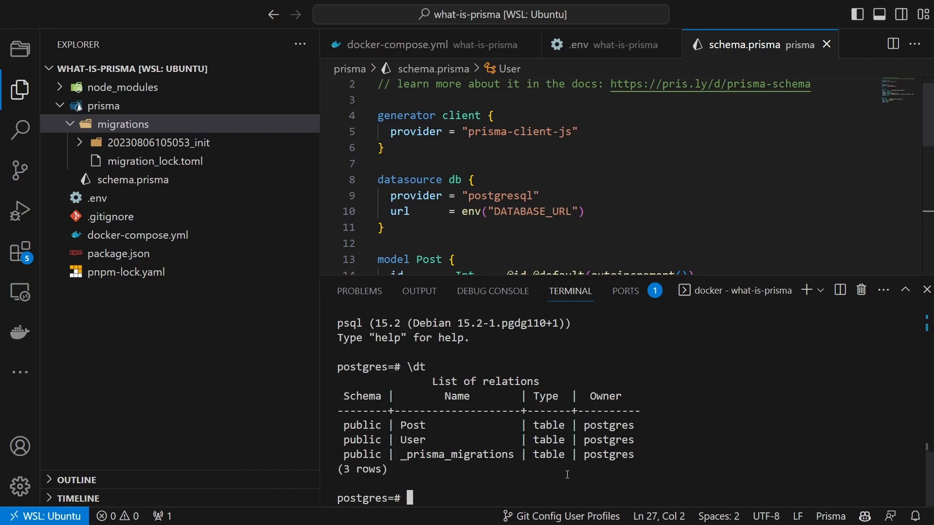
{"action": "mouse_move", "coordinate": [138, 136]}
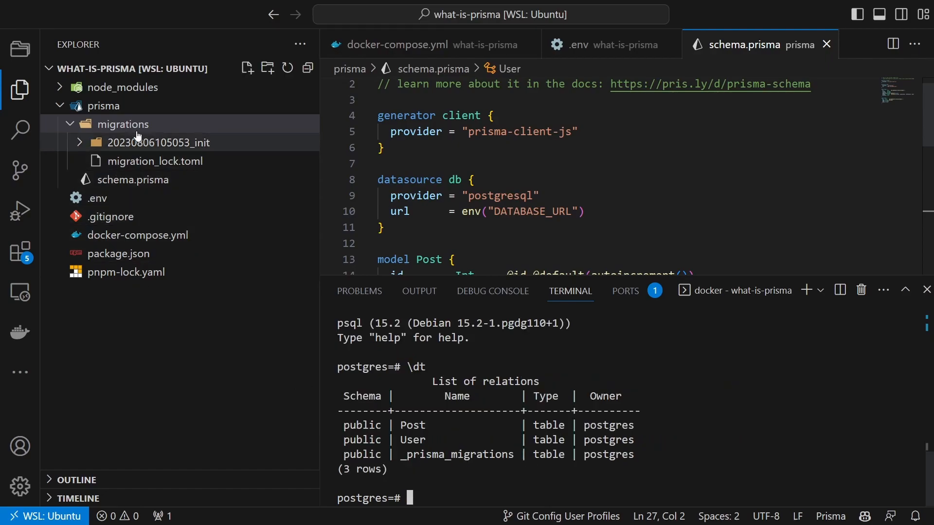
- Delete the migrations folder permanently and clear the _prisma_migrations table in psql
{"action": "right_click", "coordinate": [123, 124]}
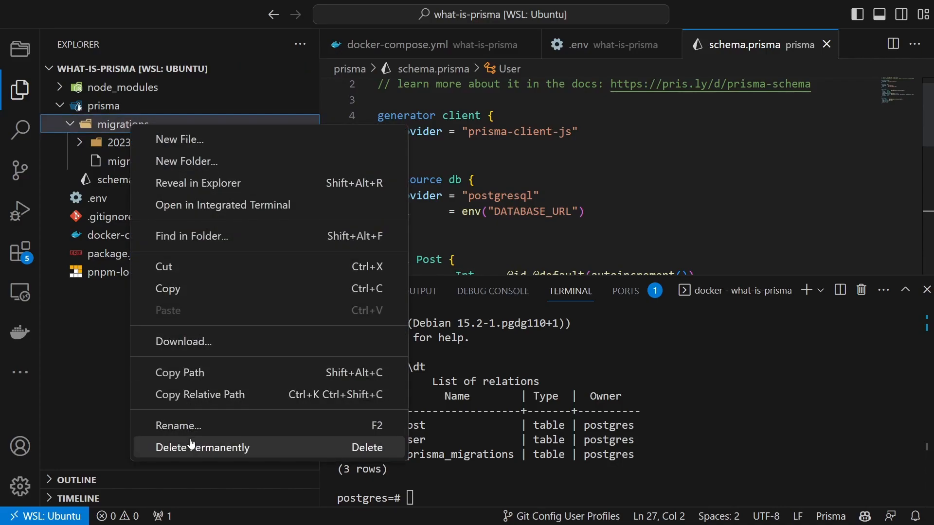
{"action": "left_click", "coordinate": [202, 447]}
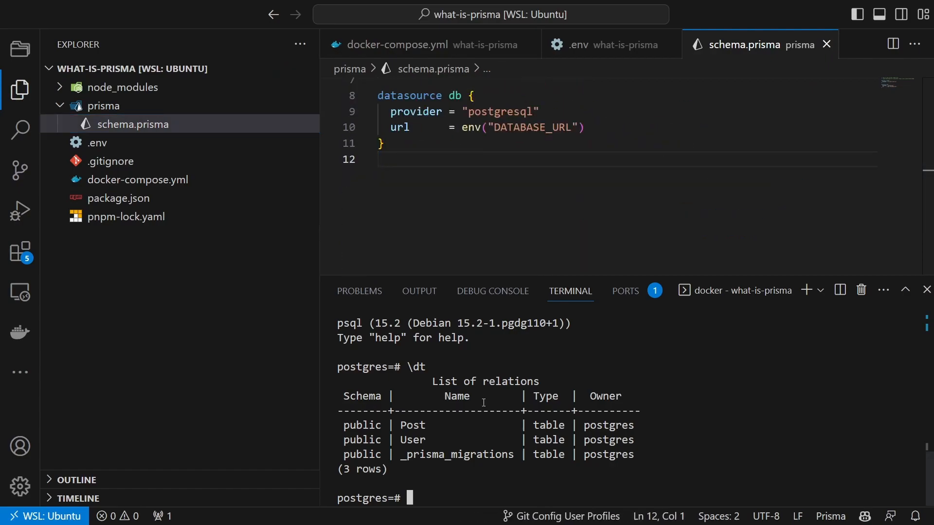
{"action": "type", "text": "DELETE FROM _prisma_migrations"}
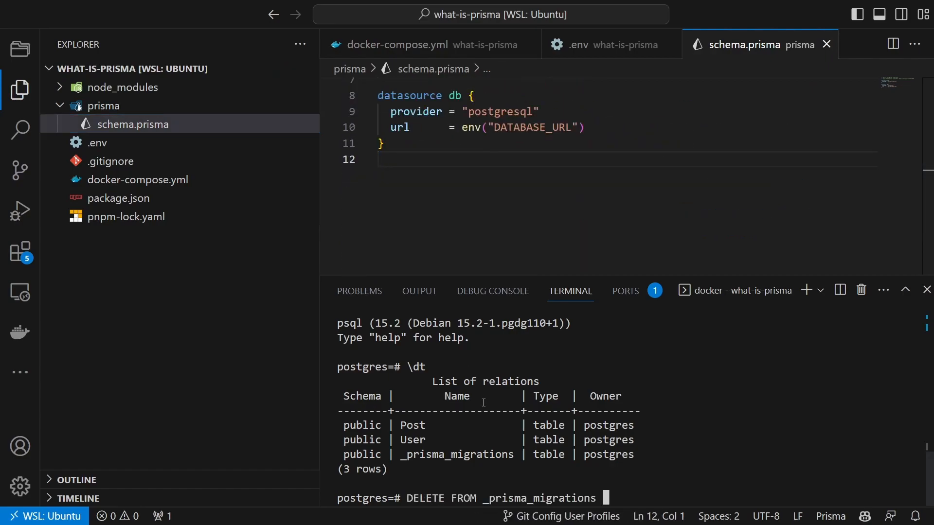
{"action": "key", "text": "Enter"}
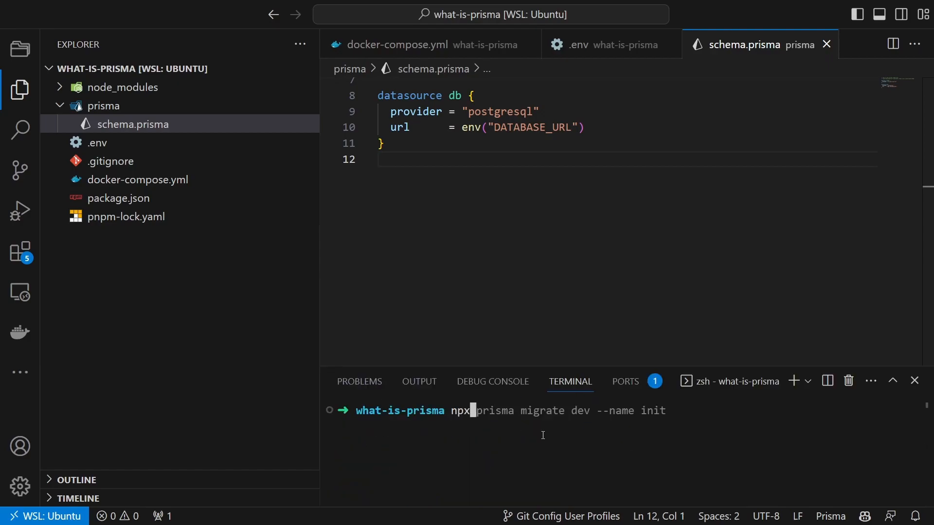
{"action": "mouse_move", "coordinate": [507, 411]}
{"action": "type", "text": " prisma"}
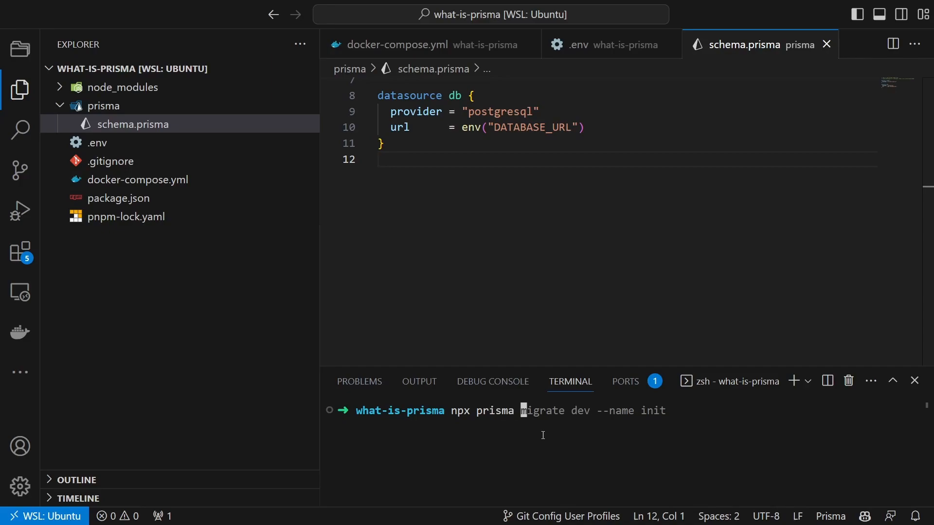
- Run npx prisma db pull to introspect Post and User models into schema.prisma
{"action": "type", "text": "db pull"}
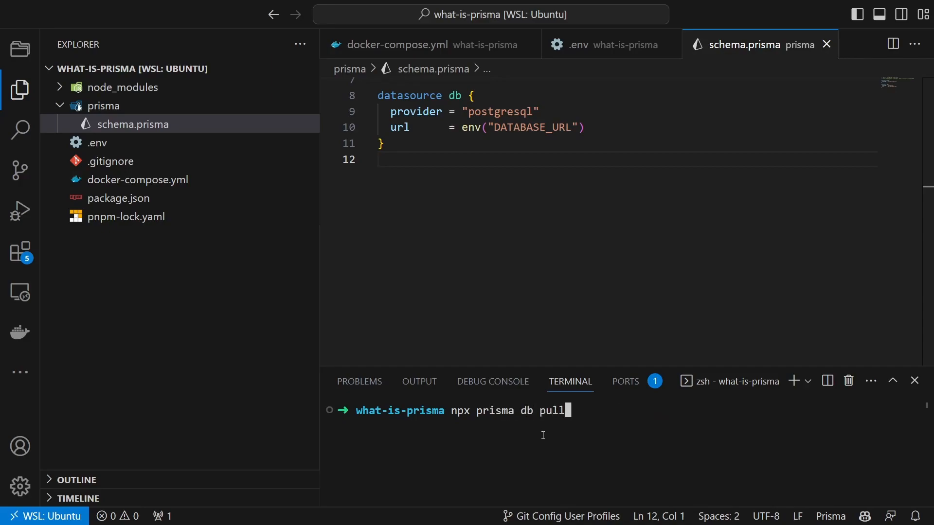
{"action": "key", "text": "Enter"}
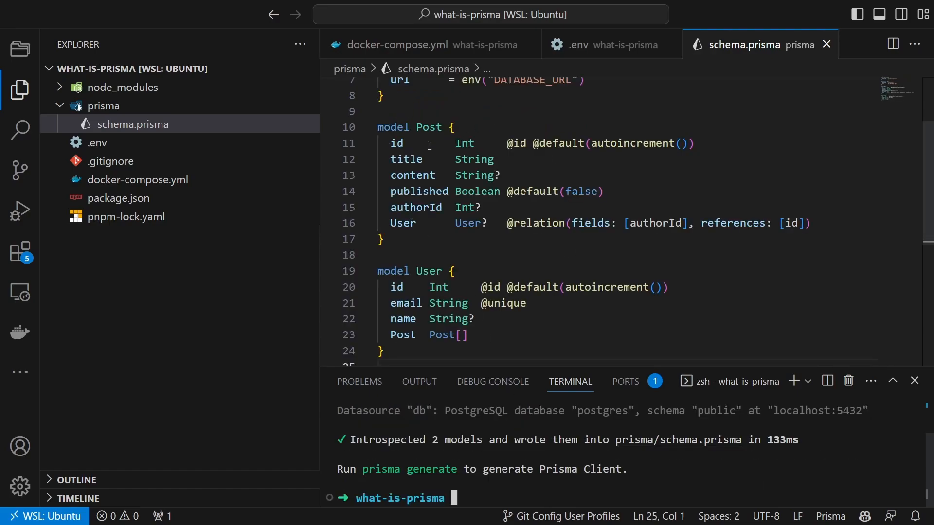
{"action": "scroll", "scroll_direction": "down", "scroll_amount": 3}
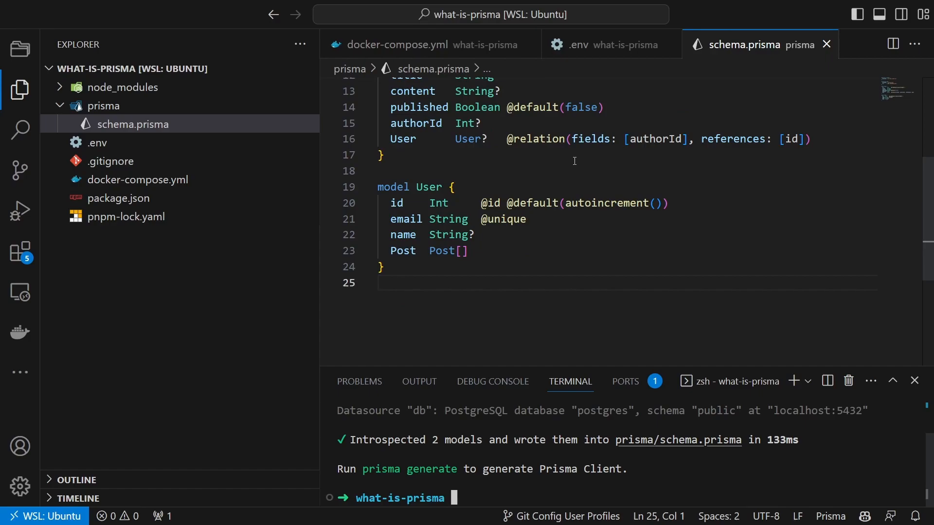
- Generate prisma/migrations/0_init via migrate diff --from-empty and resolve 0_init as applied
{"action": "type", "text": "mkdir what-is-prisma && code what-is-prisma"}
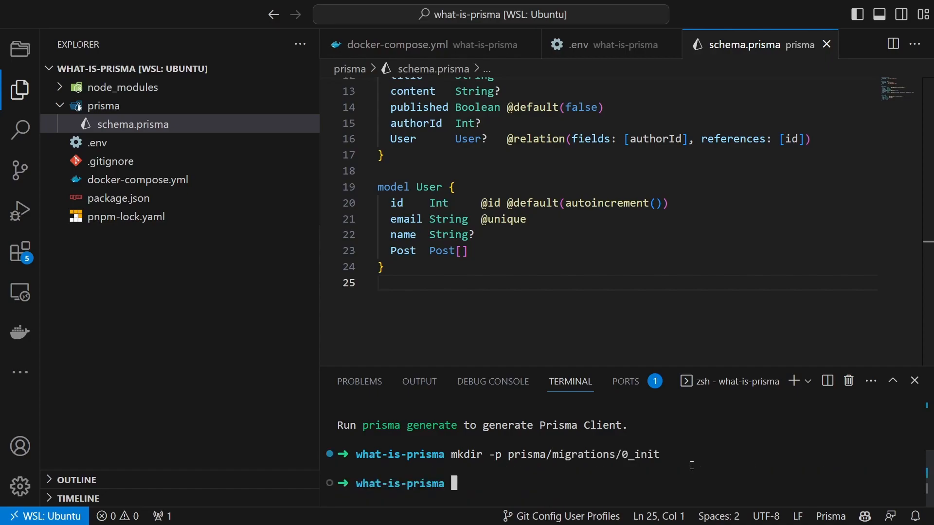
{"action": "type", "text": "npx prisma migrate diff --from-empty --to-schema-"}
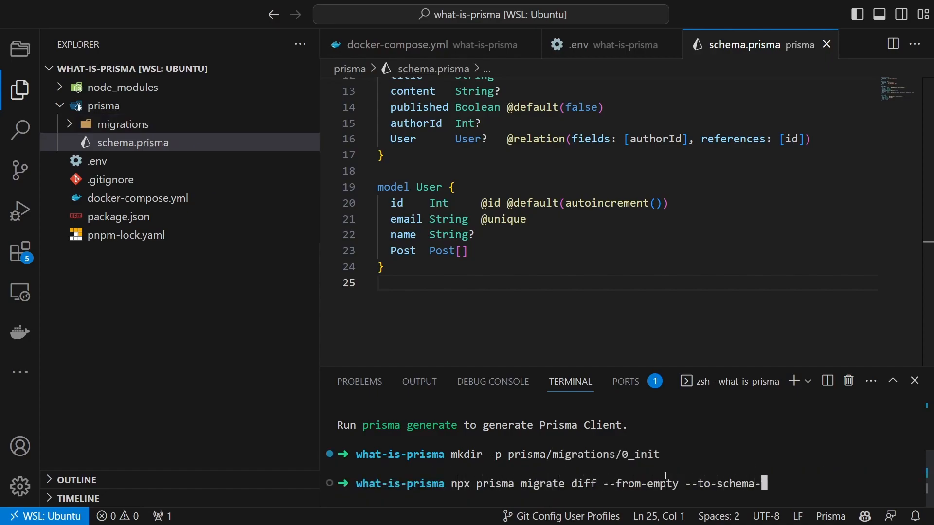
{"action": "type", "text": "datamodel prisma/schema.prisma"}
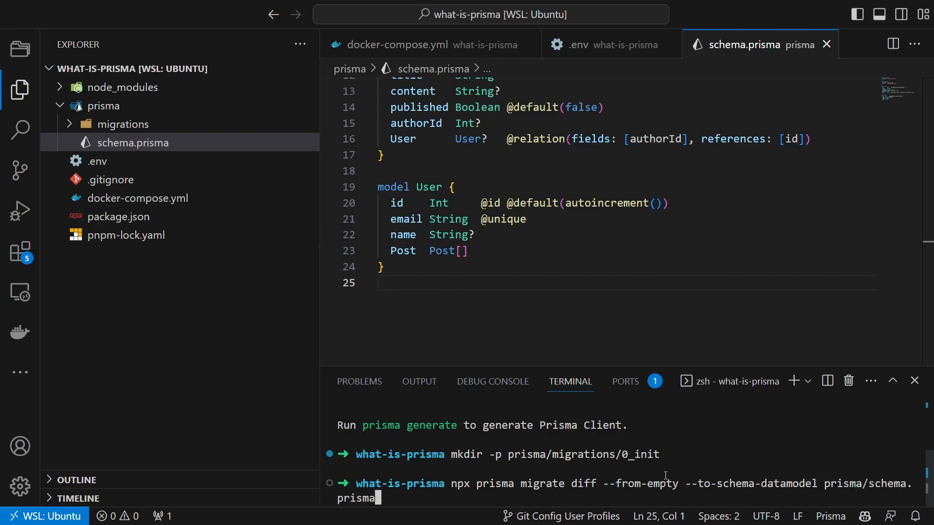
{"action": "type", "text": "--script > prisma/migrations/0_init"}
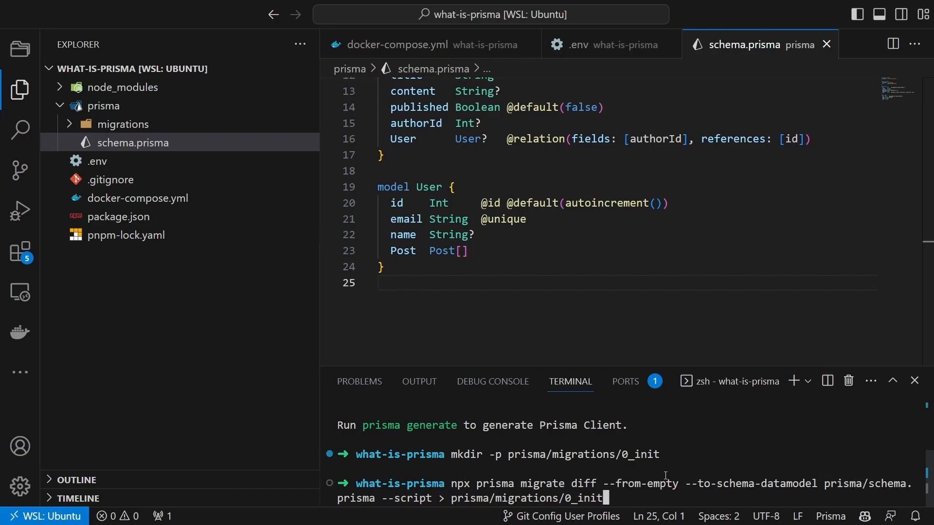
{"action": "key", "text": "Enter"}
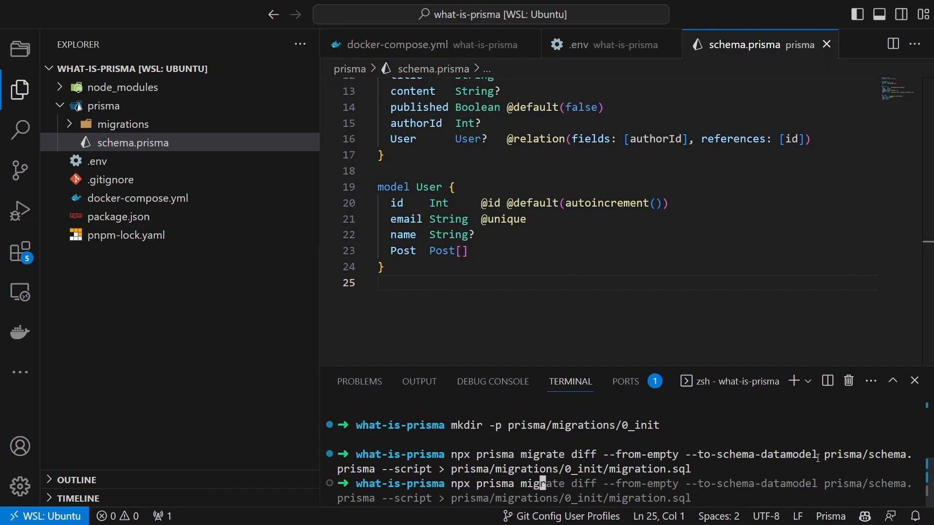
{"action": "type", "text": "npx prisma migrate resolve --applied 0_init"}
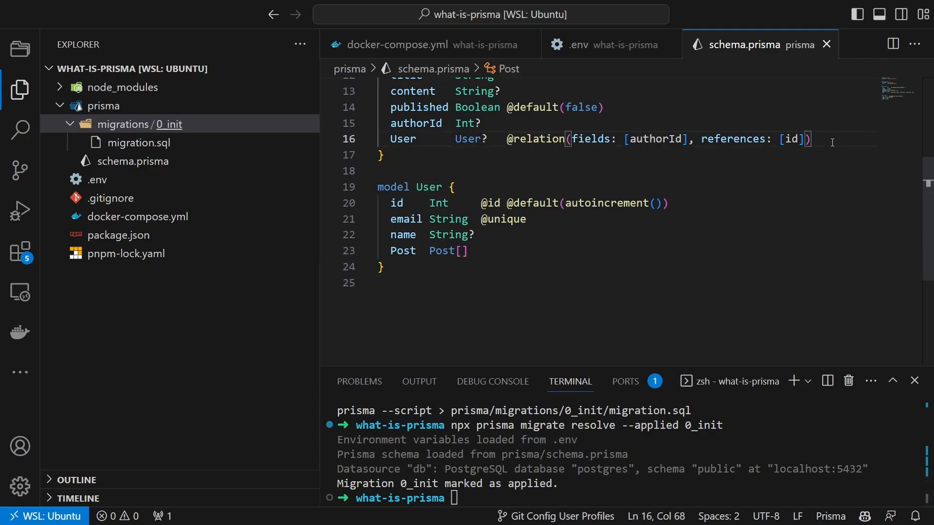
- Add 'category String?' to Post and run migrate dev --name add-category-to-post
{"action": "type", "text": "categ"}
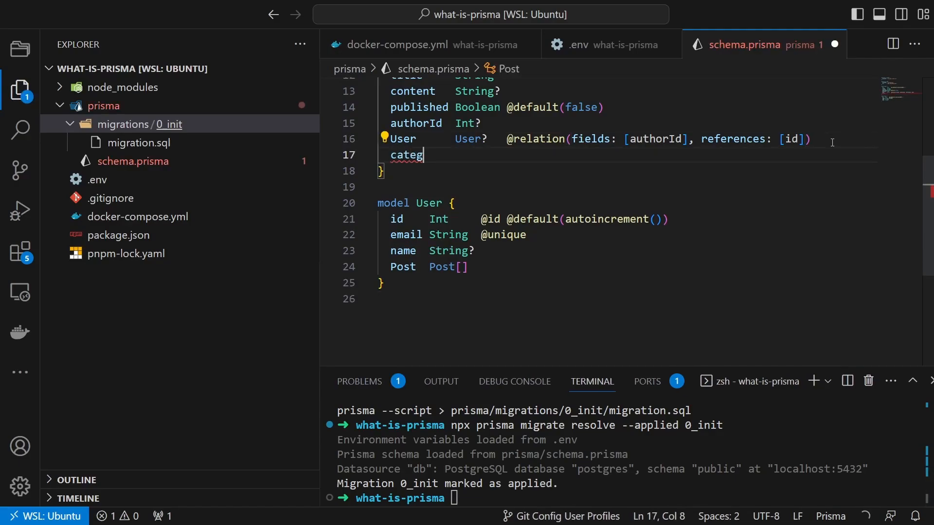
{"action": "type", "text": "ory S"}
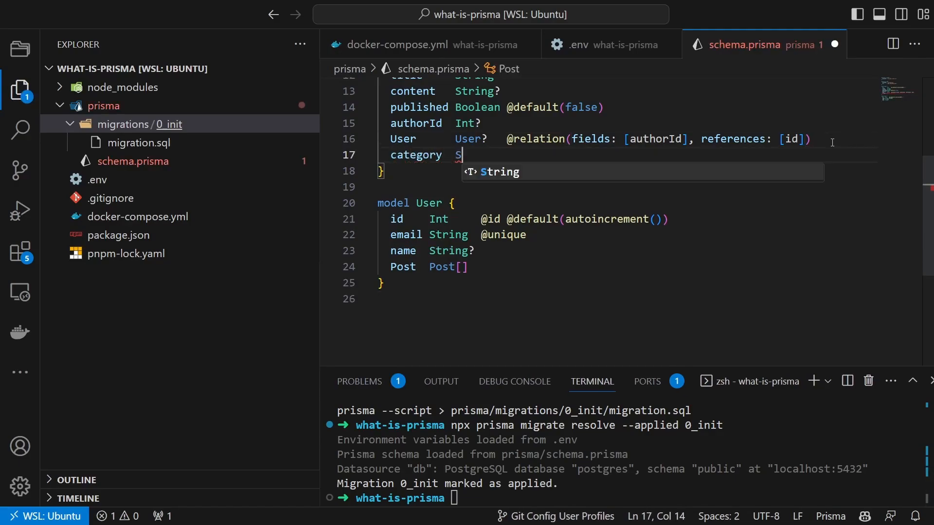
{"action": "type", "text": "tring?"}
{"action": "left_click", "coordinate": [626, 498]}
{"action": "type", "text": "npx prisma migrate dev --name"}
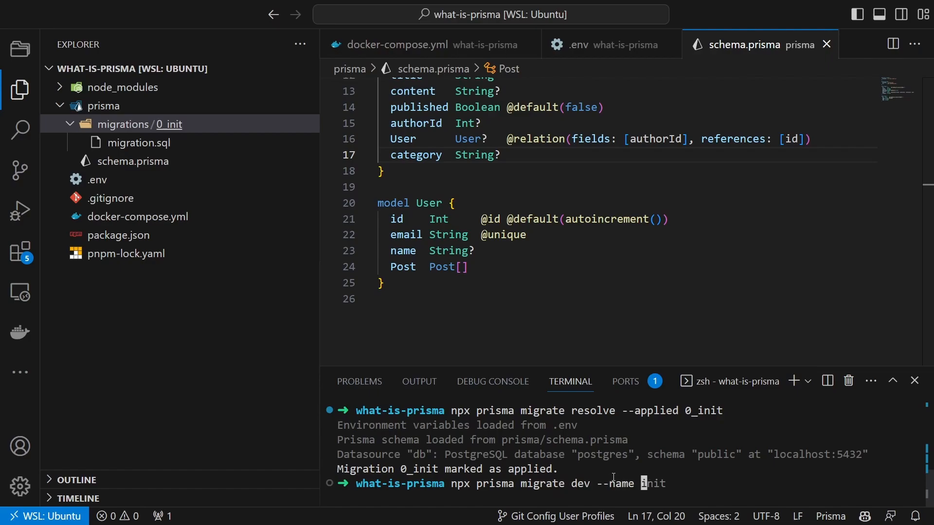
{"action": "type", "text": "add-category-to-post"}
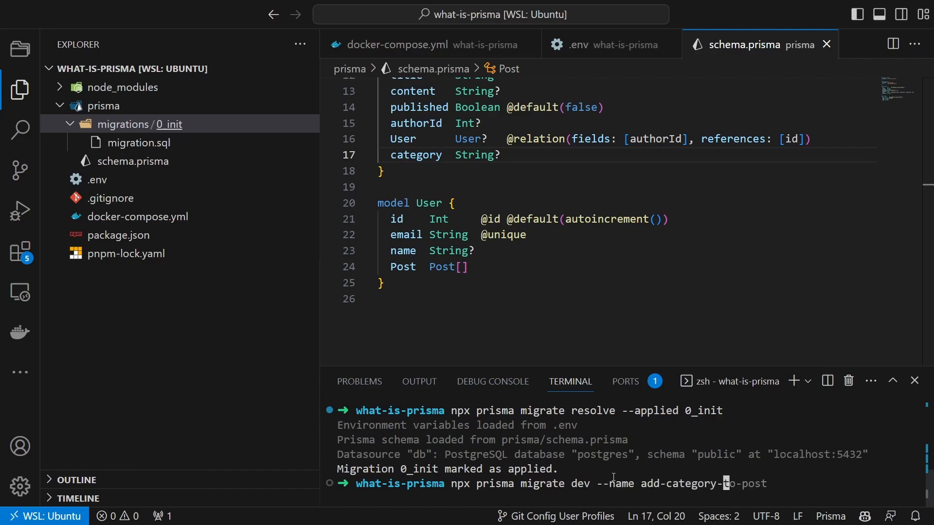
{"action": "key", "text": "Enter"}
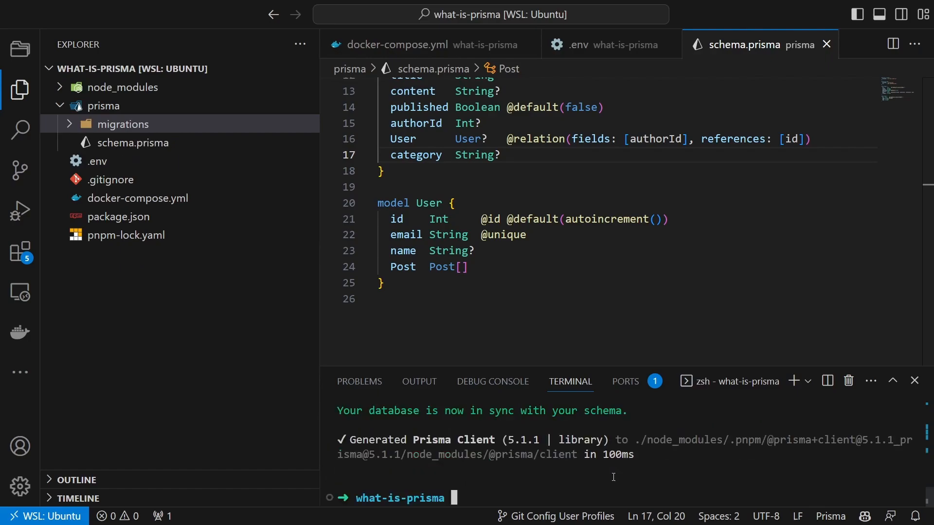
- Create a new empty src/index.ts file from the Explorer
{"action": "left_click", "coordinate": [246, 68]}
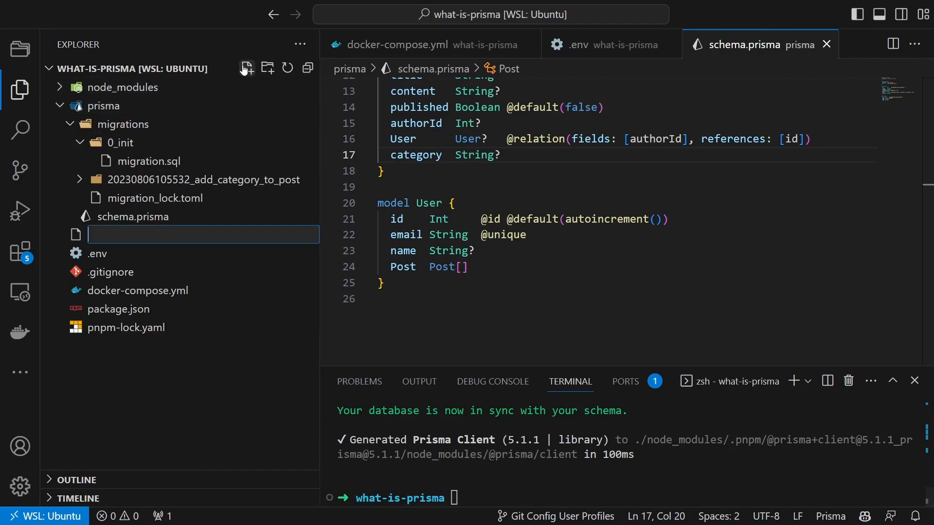
{"action": "type", "text": "src"}
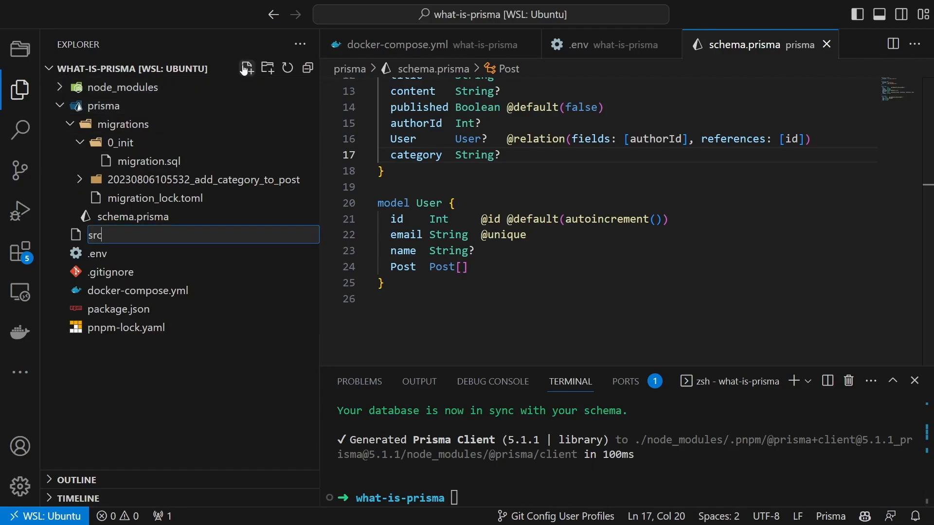
{"action": "type", "text": "/index.t"}
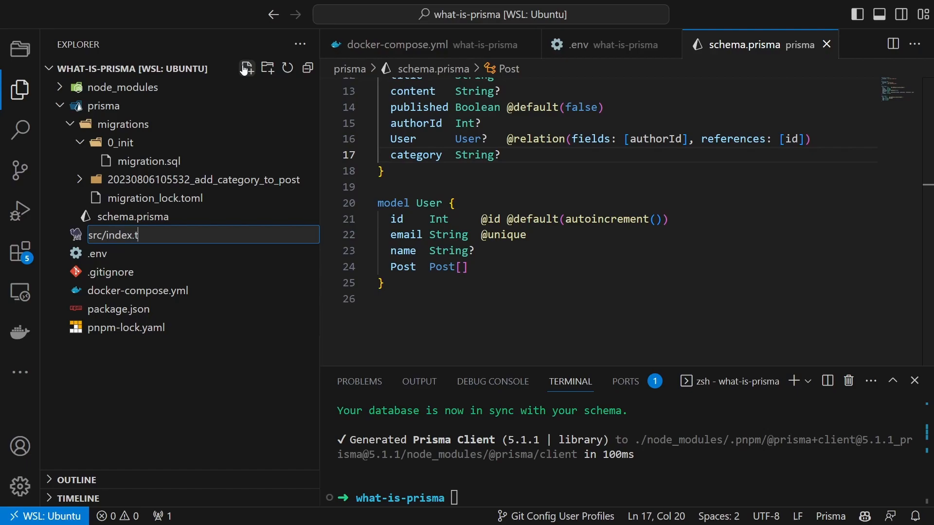
{"action": "key", "text": "Enter"}
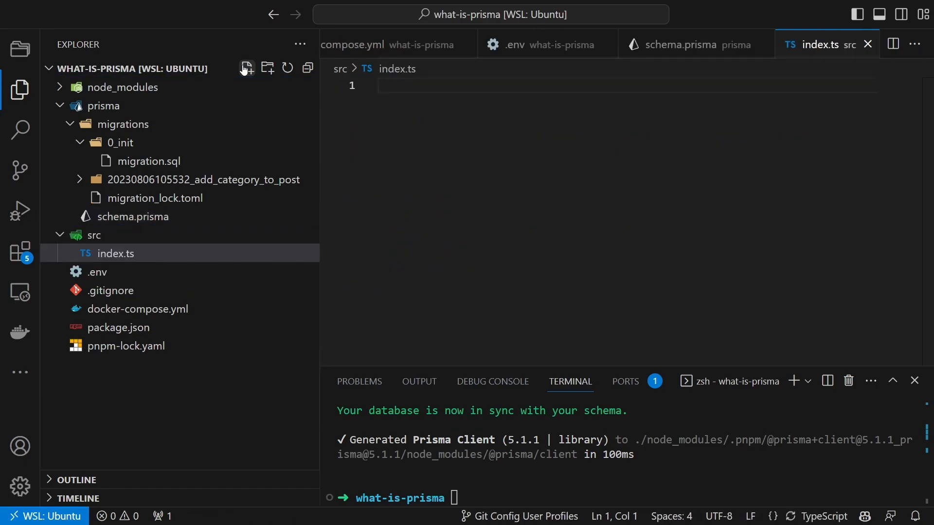
{"action": "type", "text": "import { PrismaClient } from '@prisma/client'"}
{"action": "type", "text": "import util from 'util'"}
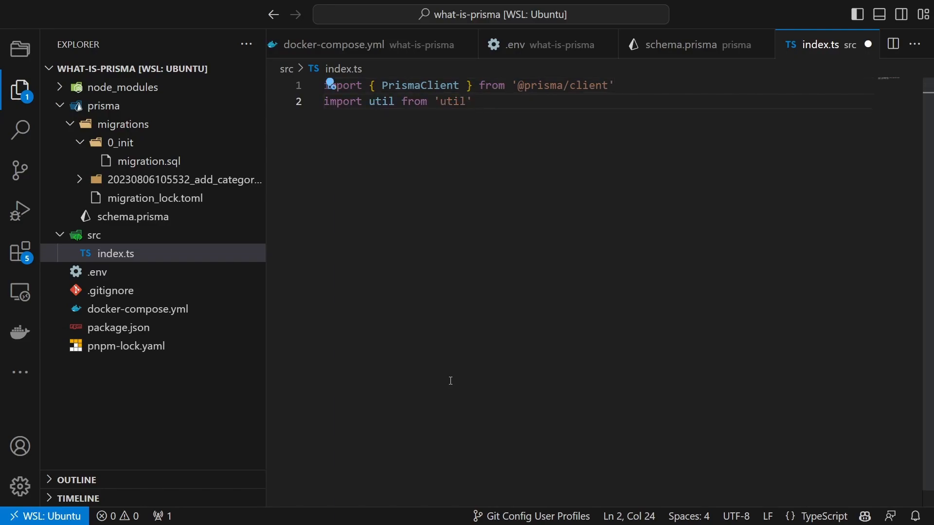
{"action": "key", "text": "Enter"}
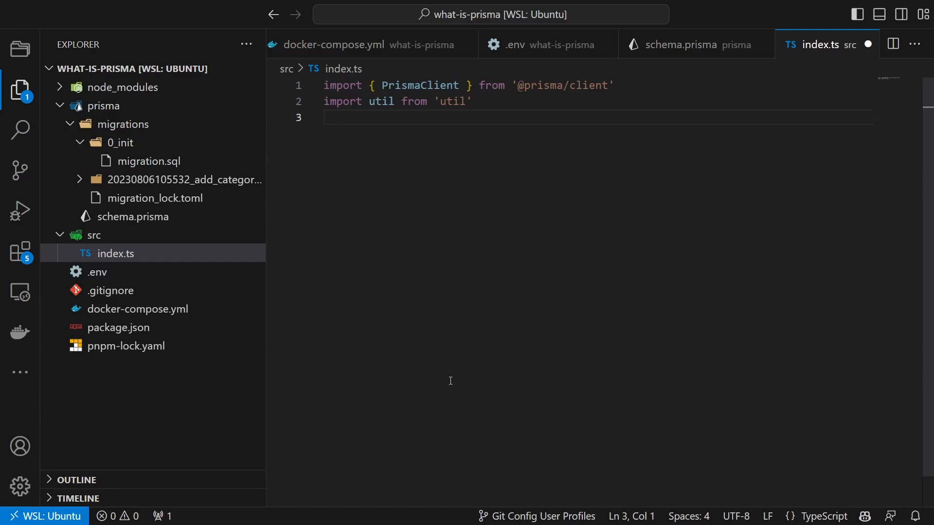
{"action": "type", "text": "const prisma = new PrismaClient()"}
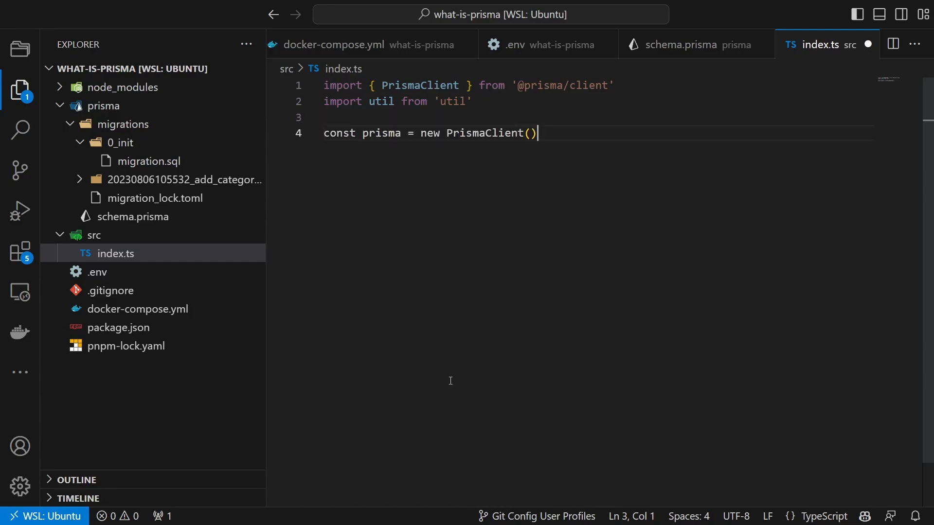
{"action": "key", "text": "Enter"}
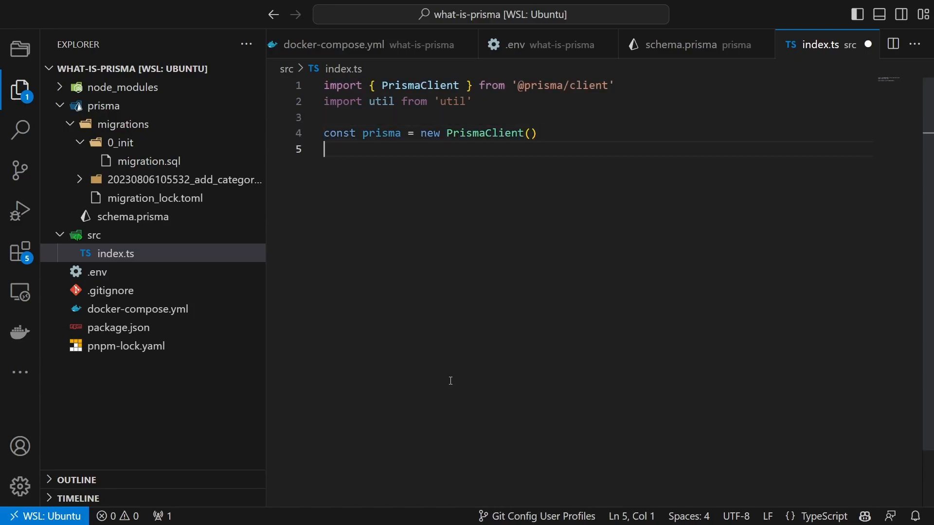
- Write async main() creating user Max with a post and logging the queries, then call main()
{"action": "type", "text": "async function main() {"}
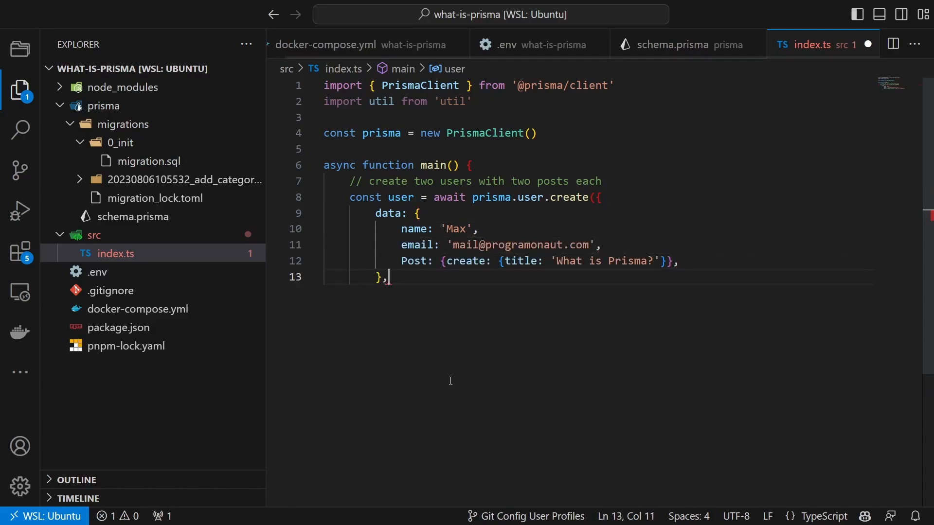
{"action": "type", "text": "})"}
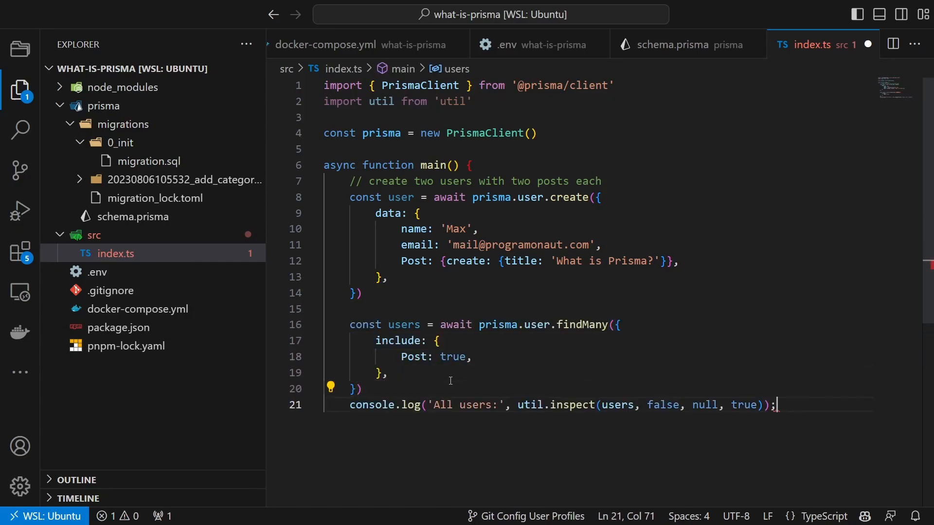
{"action": "key", "text": "Enter"}
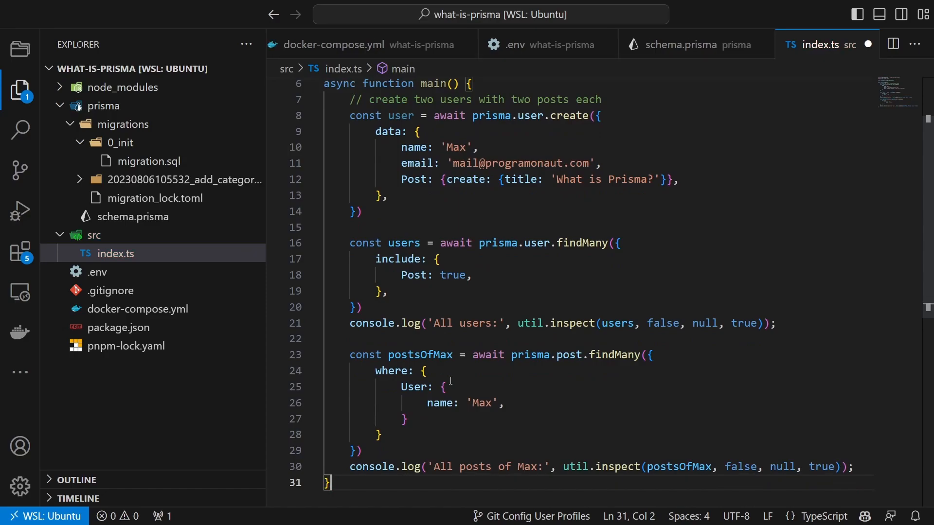
{"action": "type", "text": "main()"}
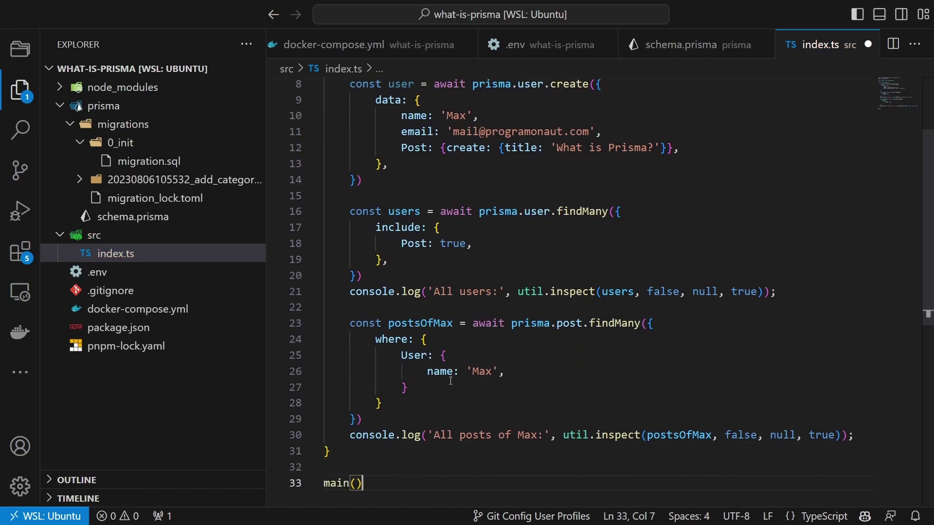
- Add a "dev": "ts-node src/index.ts" script to package.json and run pnpm dev
{"action": "left_click", "coordinate": [118, 327]}
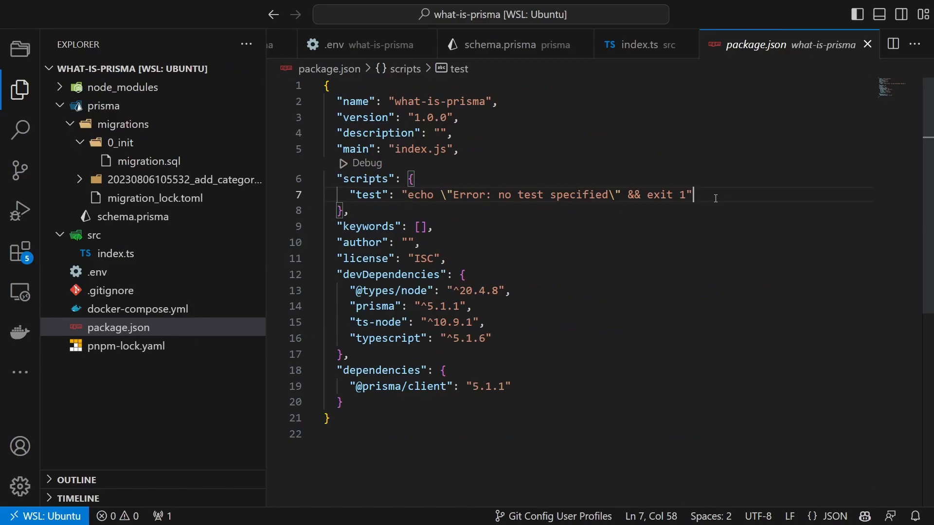
{"action": "type", "text": "\"dev\": \"ts-node src/index.ts\""}
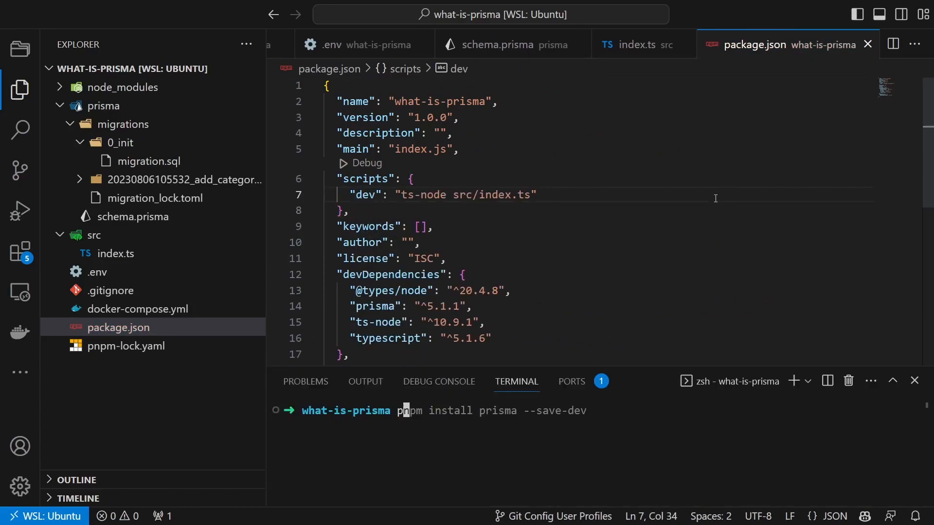
{"action": "type", "text": "pnpm dev"}
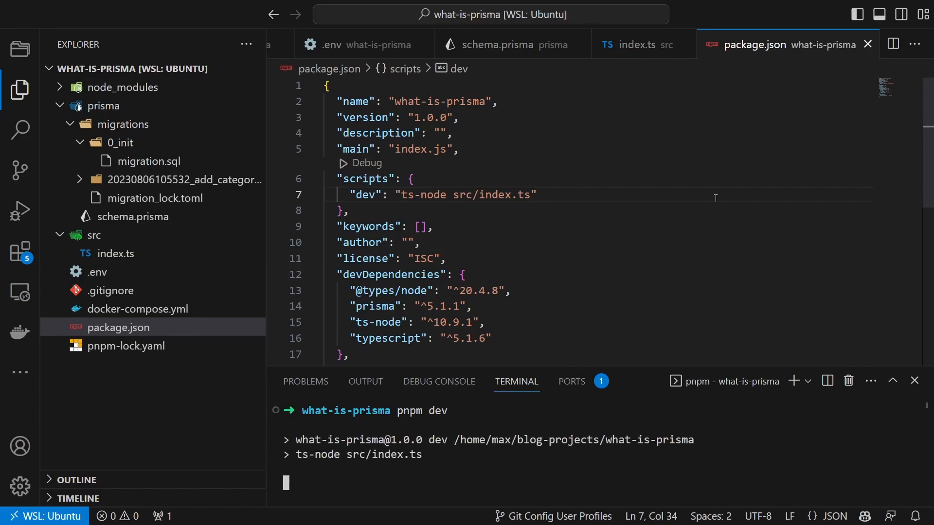